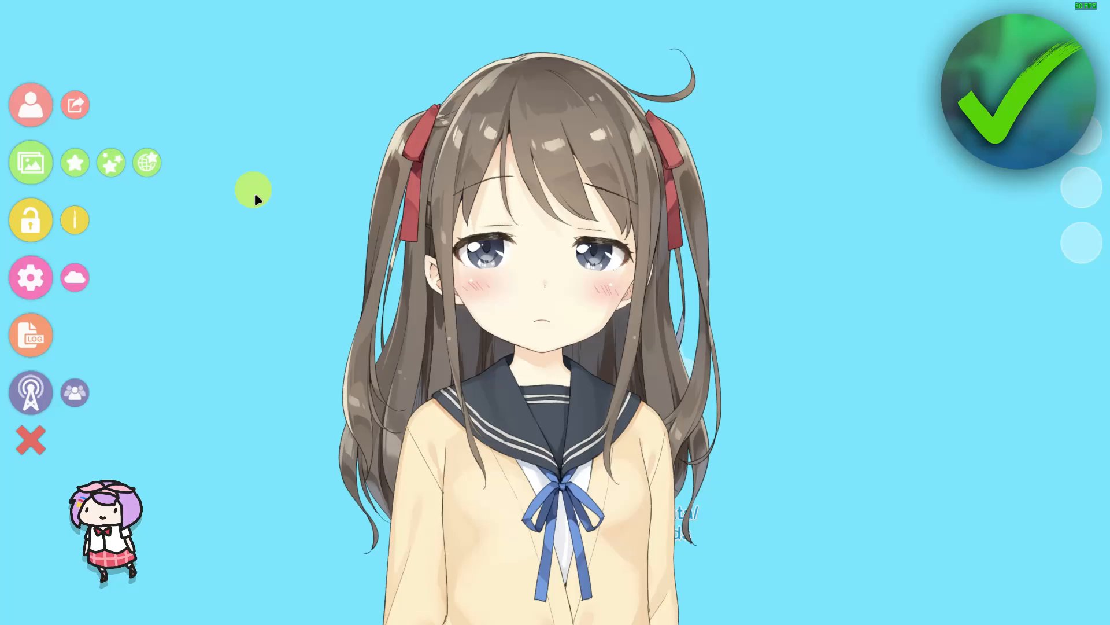
# - Choose the solid green backdrop from the background list to replace the light blue one
pyautogui.click(31, 162)
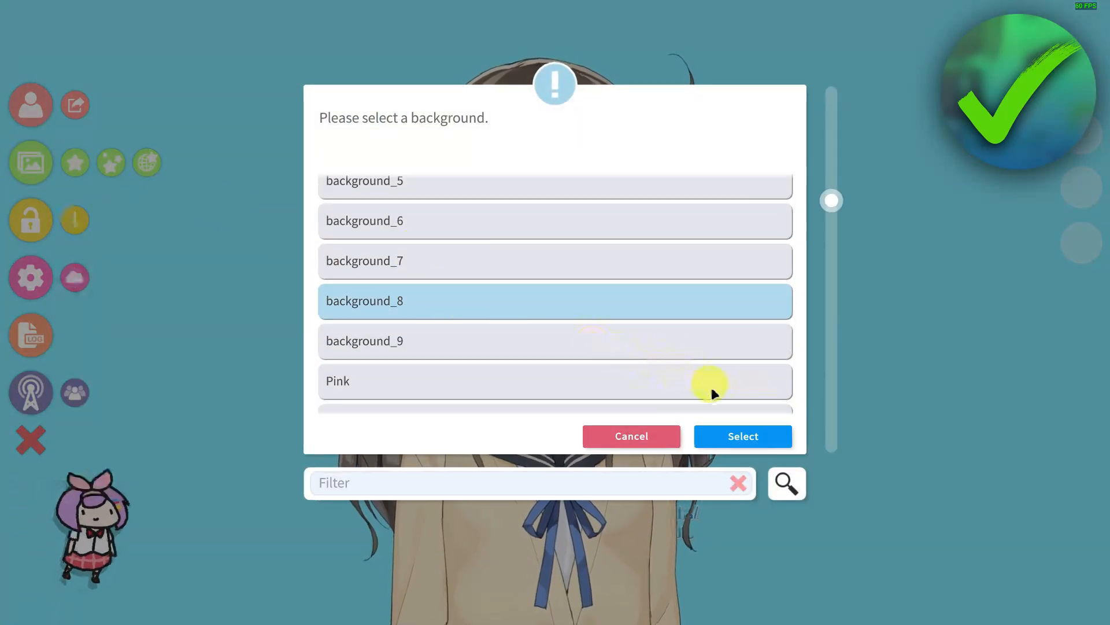
pyautogui.click(742, 436)
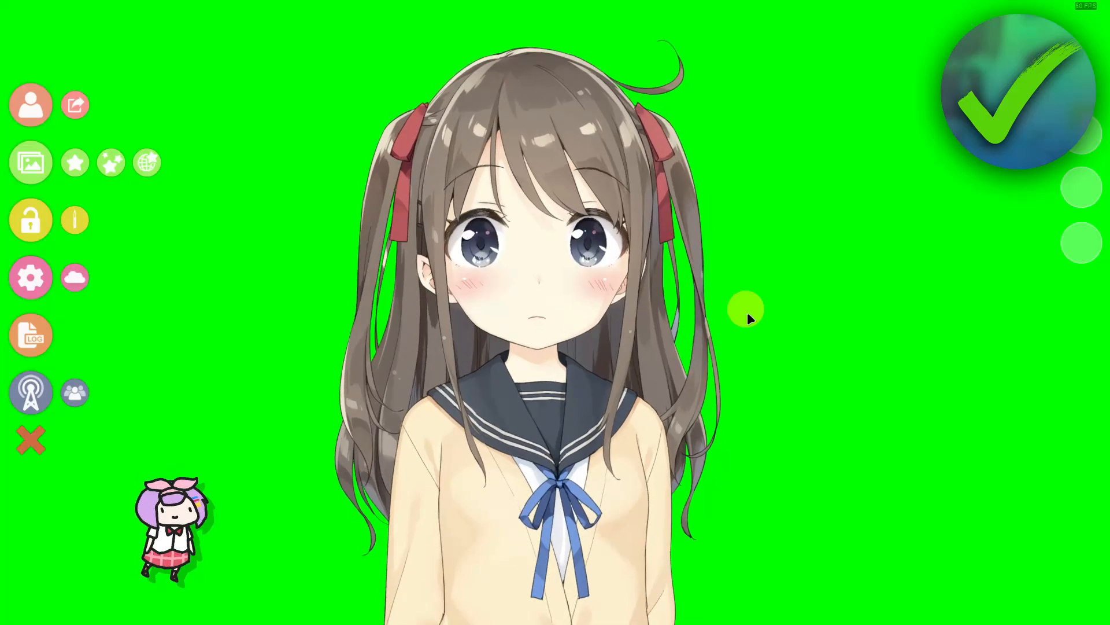
pyautogui.moveTo(741, 117)
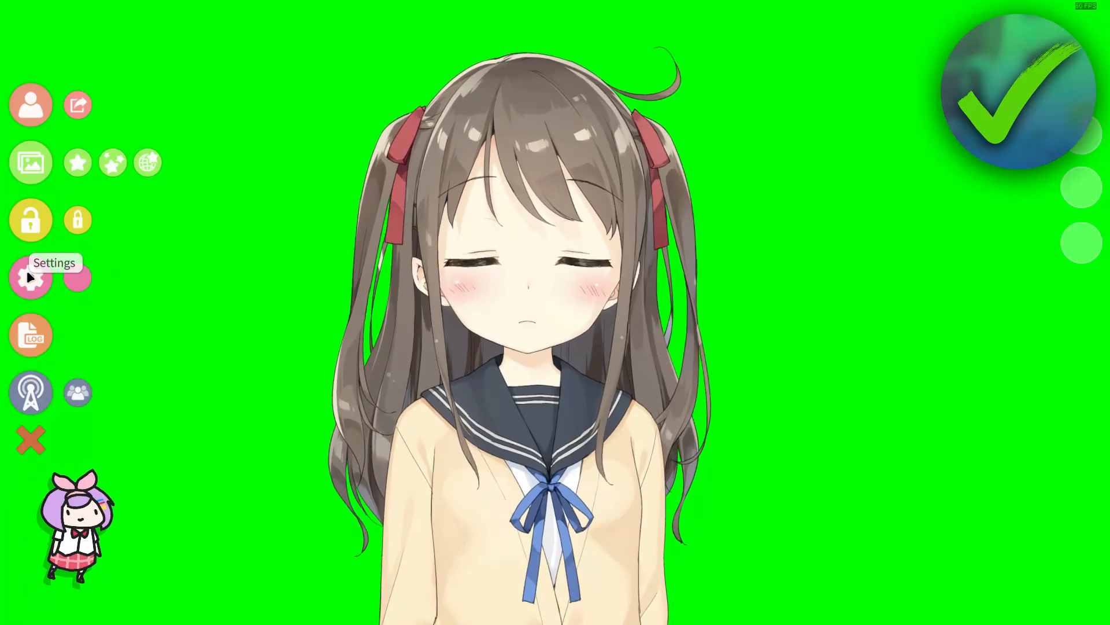
# - In Settings under Virtual Webcam Config, leave 'Activate virtual webcam' switched on
pyautogui.click(31, 276)
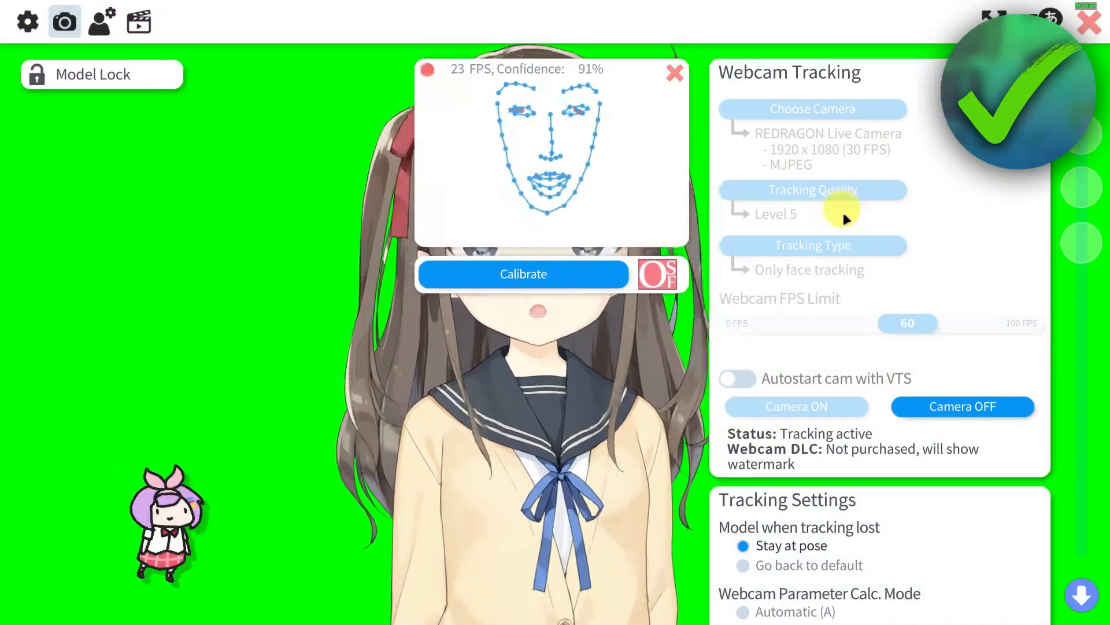
pyautogui.scroll(-3)
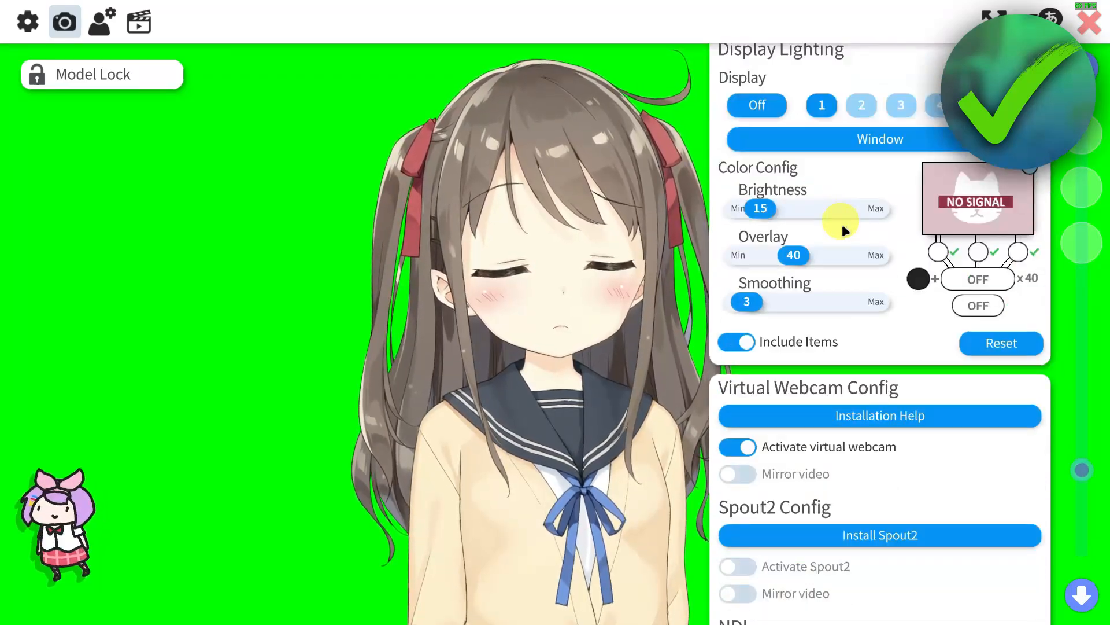
pyautogui.scroll(-3)
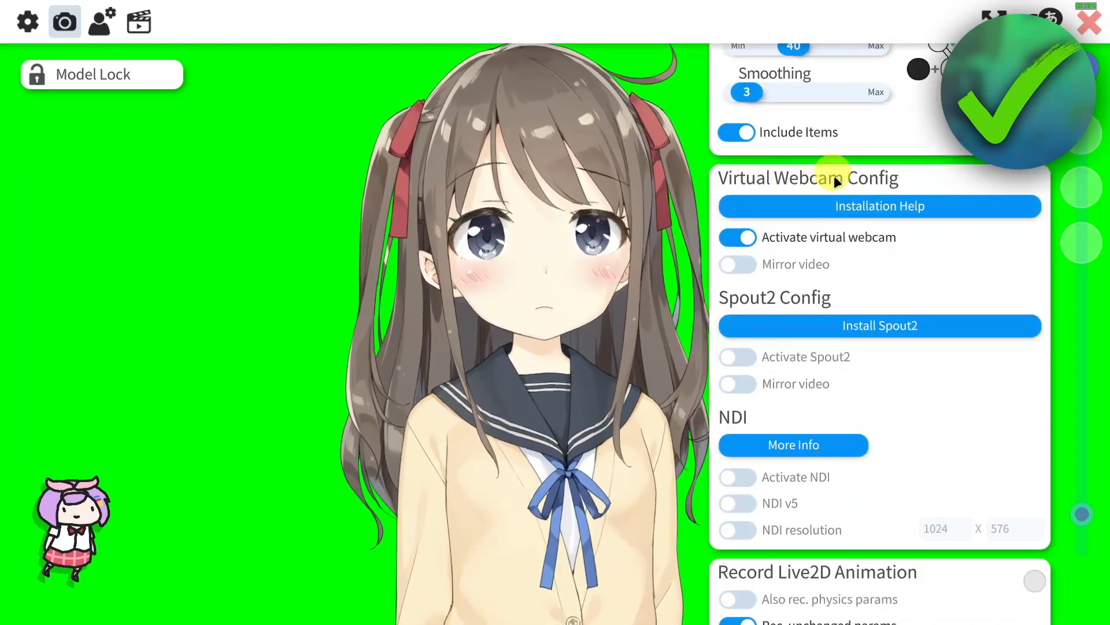
pyautogui.click(736, 237)
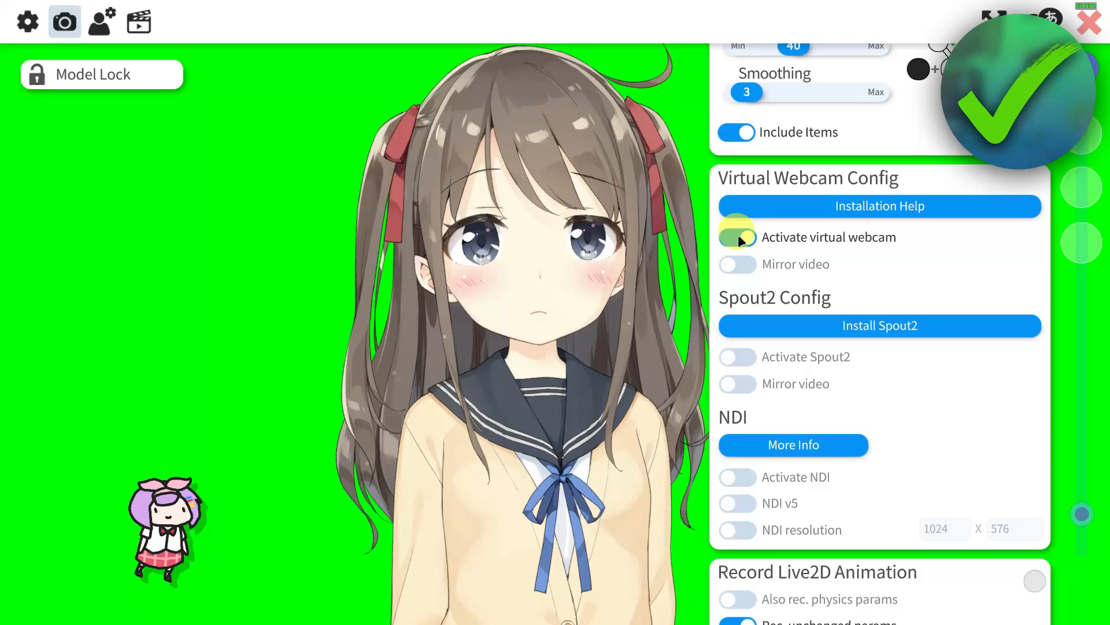
pyautogui.click(736, 237)
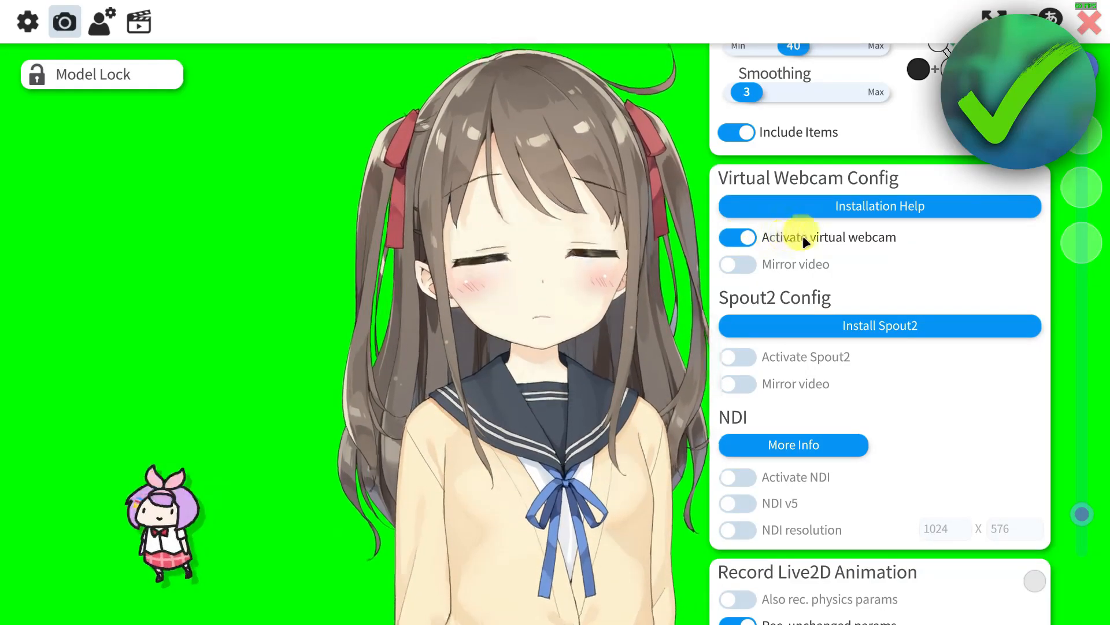
pyautogui.click(736, 237)
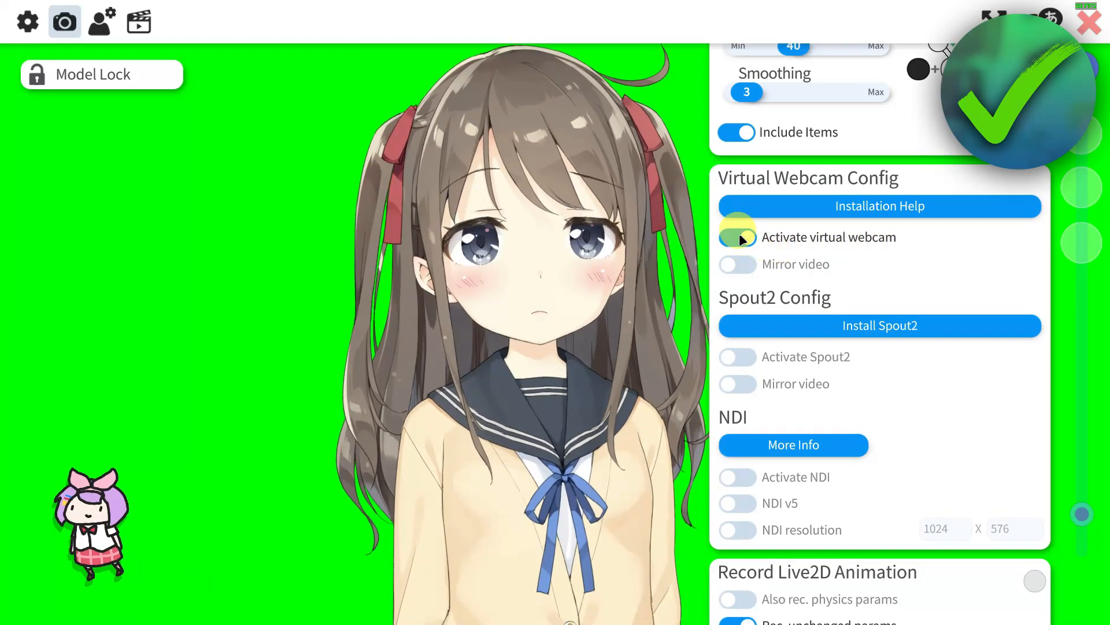
pyautogui.click(736, 237)
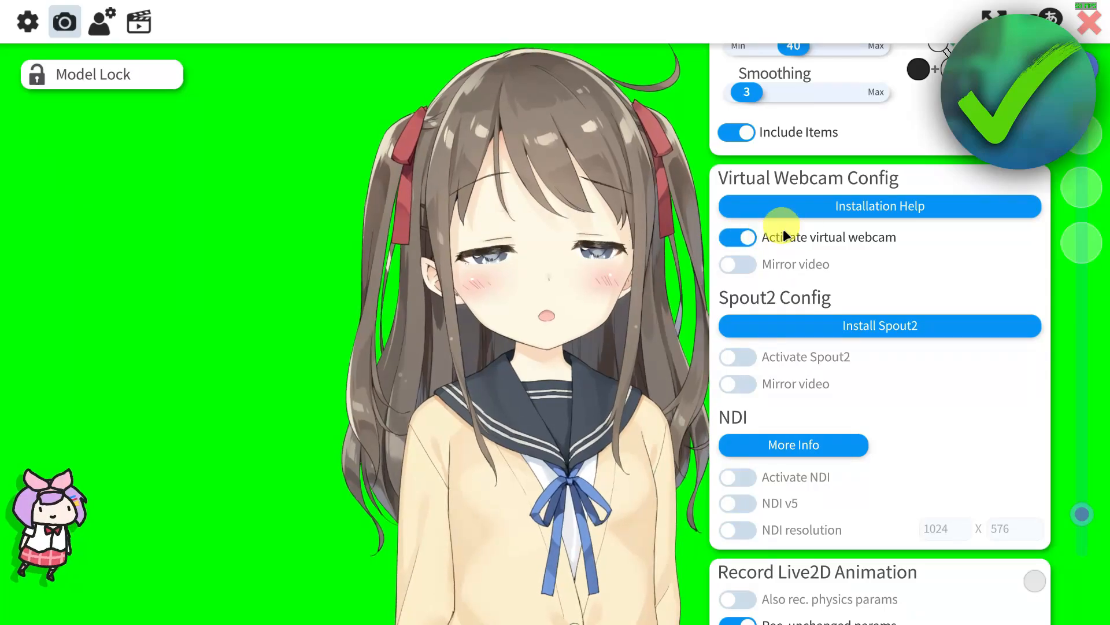
pyautogui.click(736, 236)
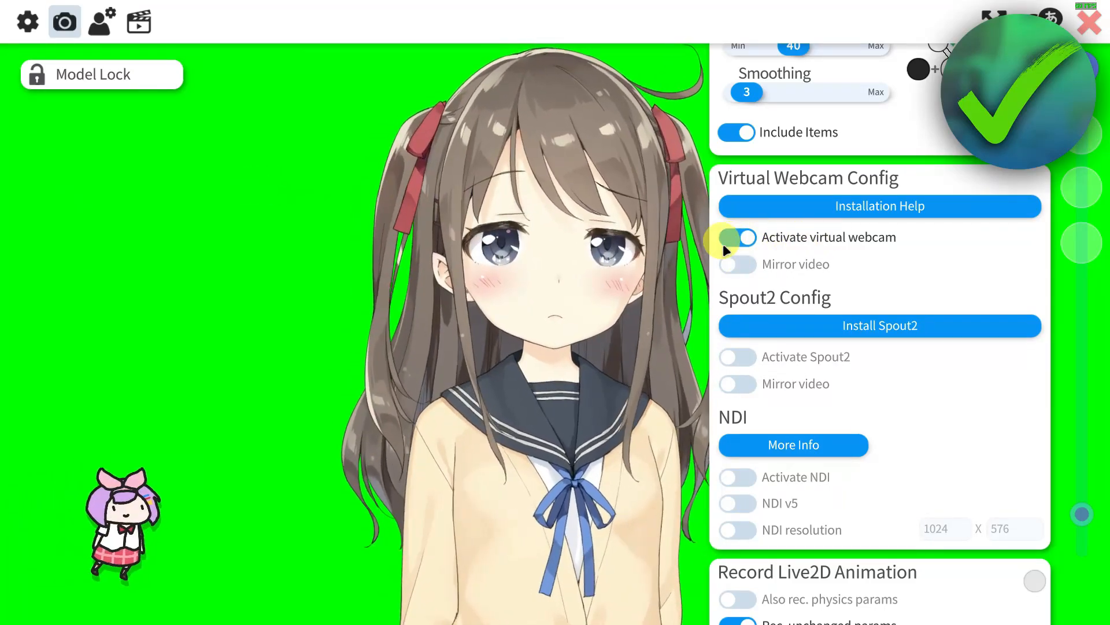
pyautogui.click(738, 237)
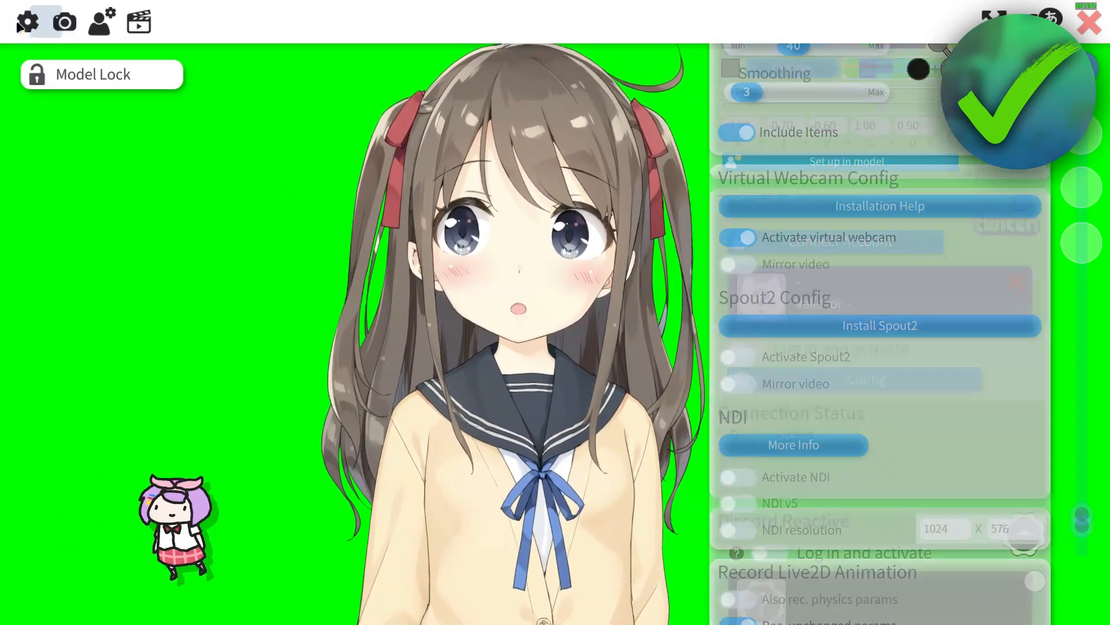
pyautogui.scroll(-3)
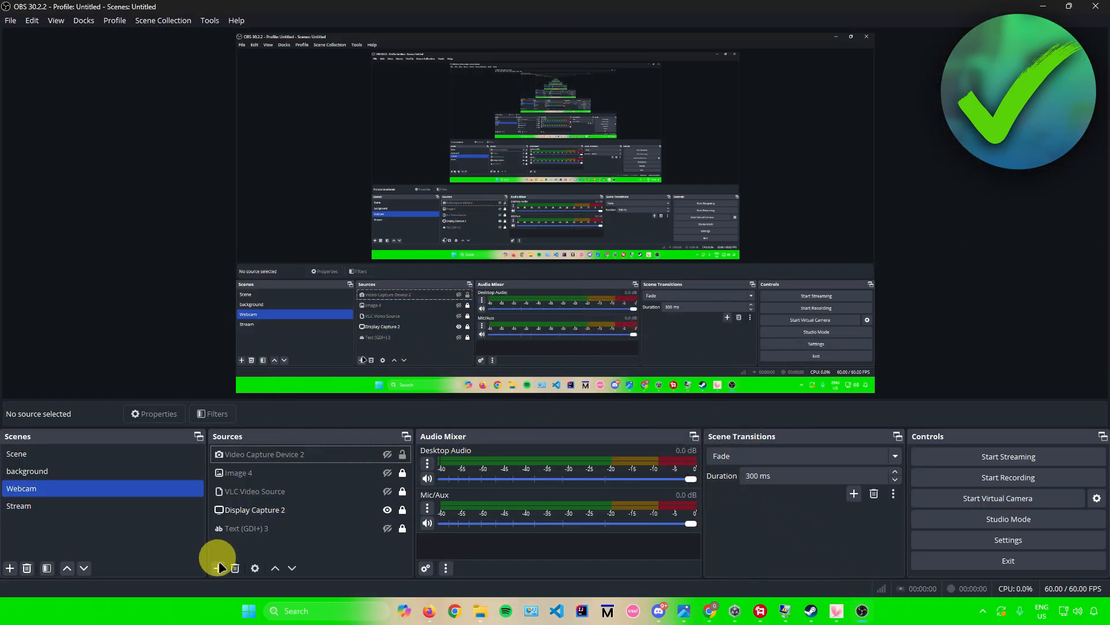
# - Add a Video Capture Device source to the Webcam scene using VTubeStudioCam as its device
pyautogui.click(218, 567)
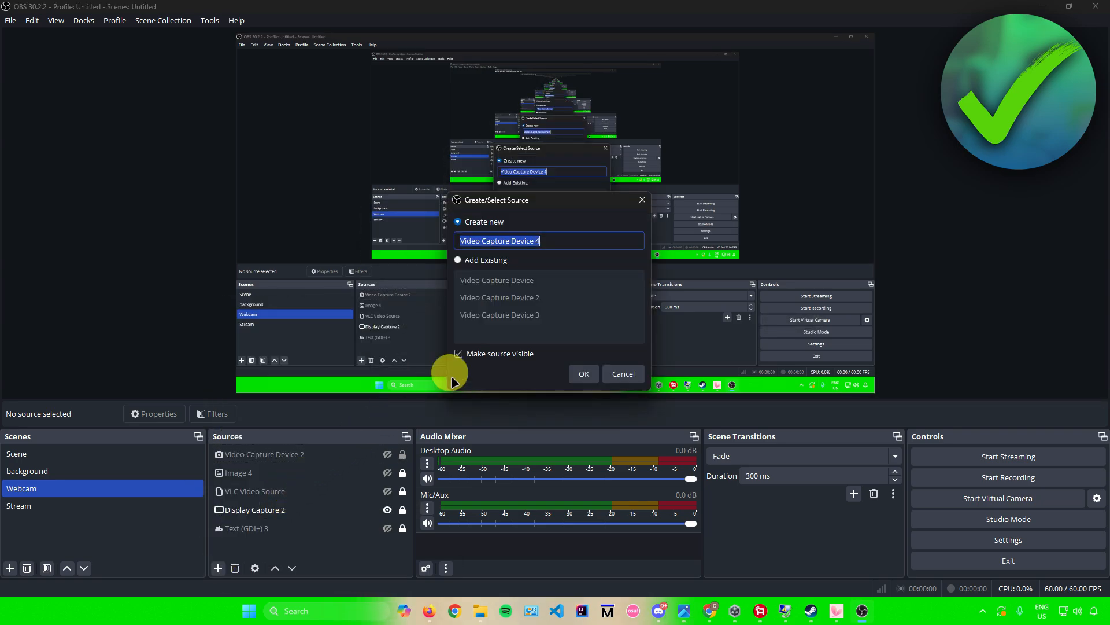
pyautogui.click(583, 374)
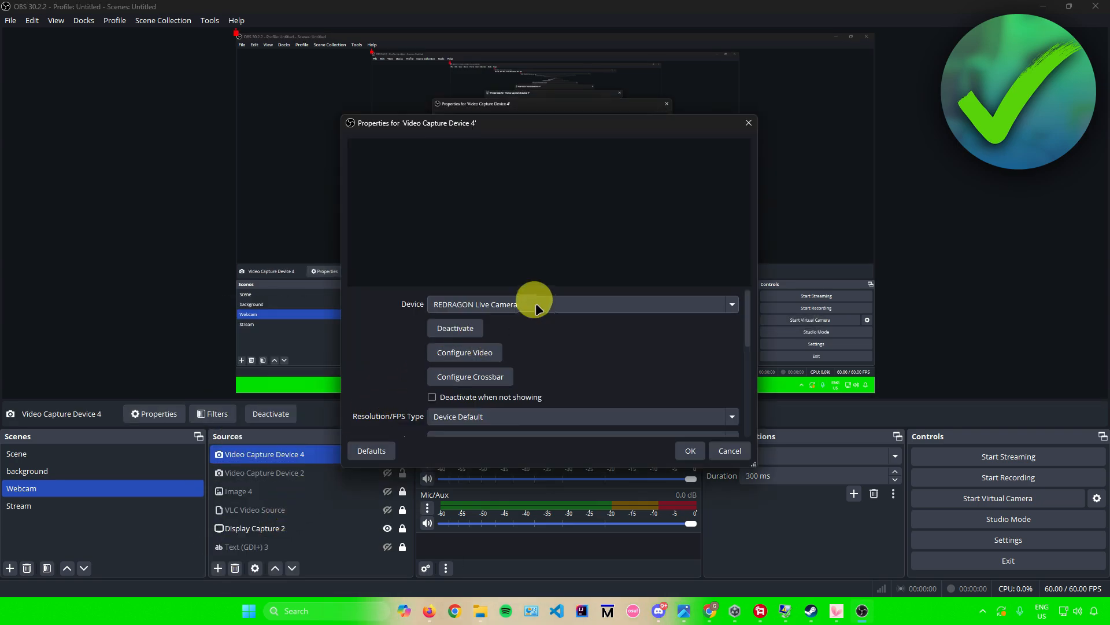
pyautogui.click(732, 304)
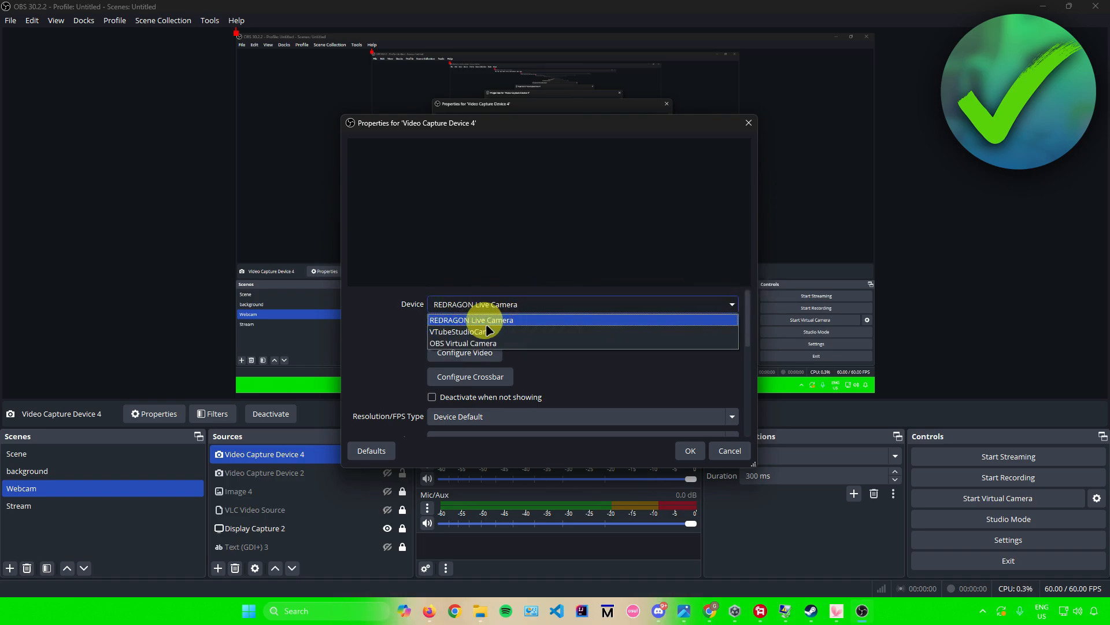
pyautogui.moveTo(459, 332)
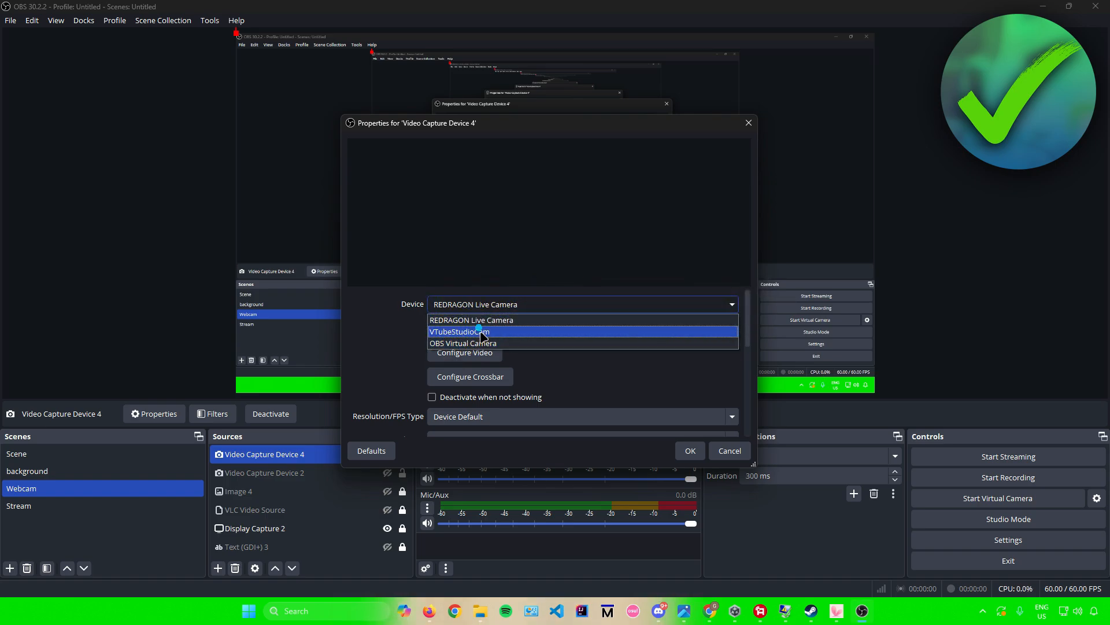
pyautogui.click(458, 331)
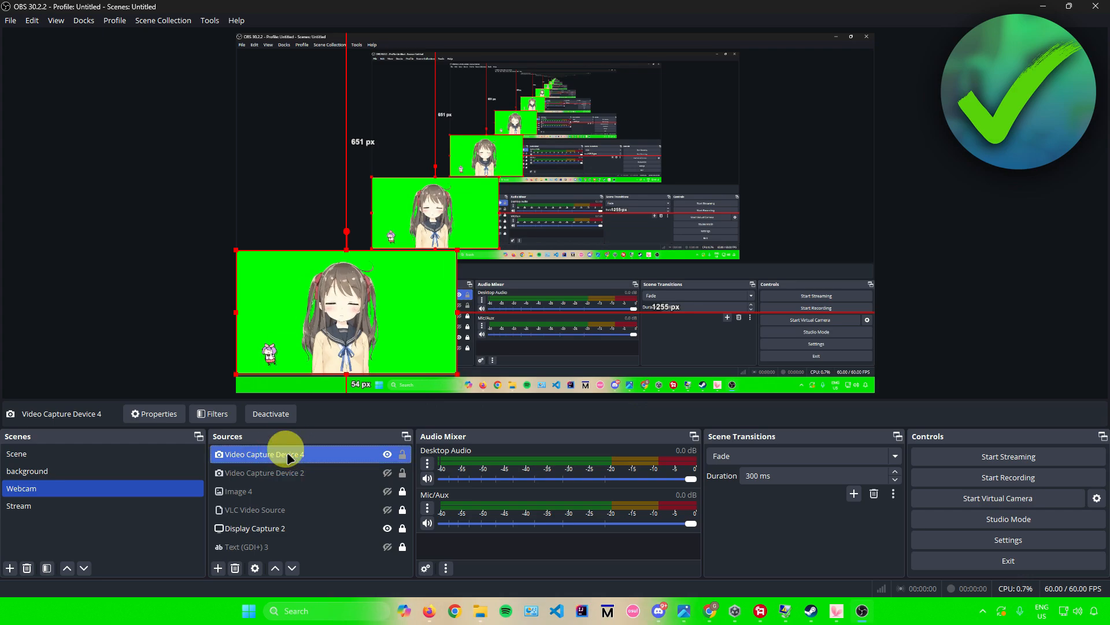
# - Add a Chroma Key filter with Key Color Type Green to the avatar capture source
pyautogui.click(212, 414)
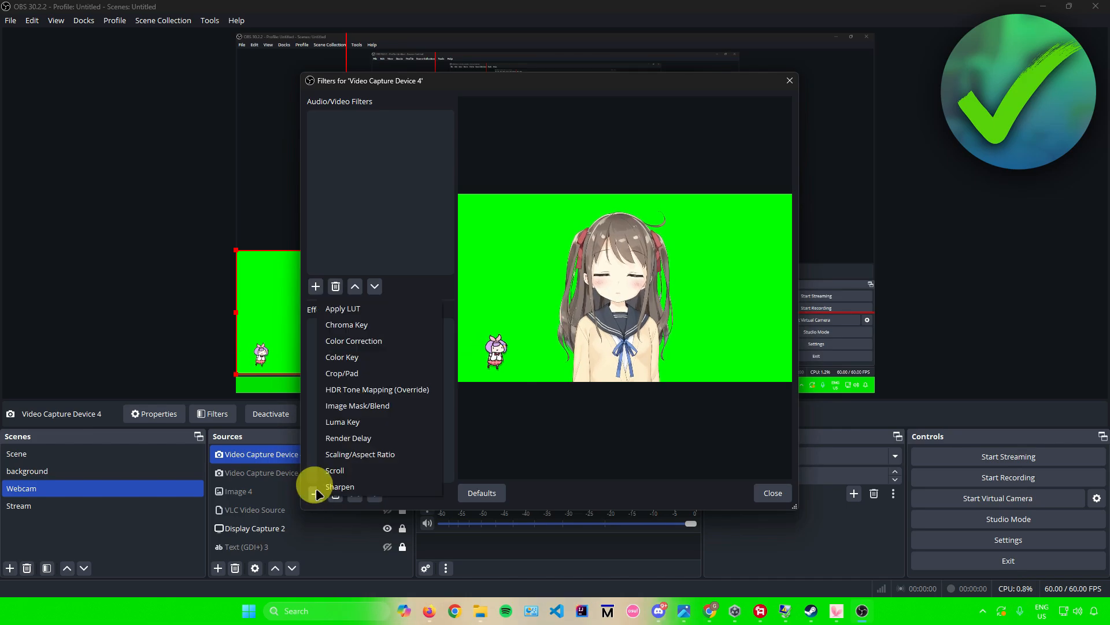
pyautogui.moveTo(361, 329)
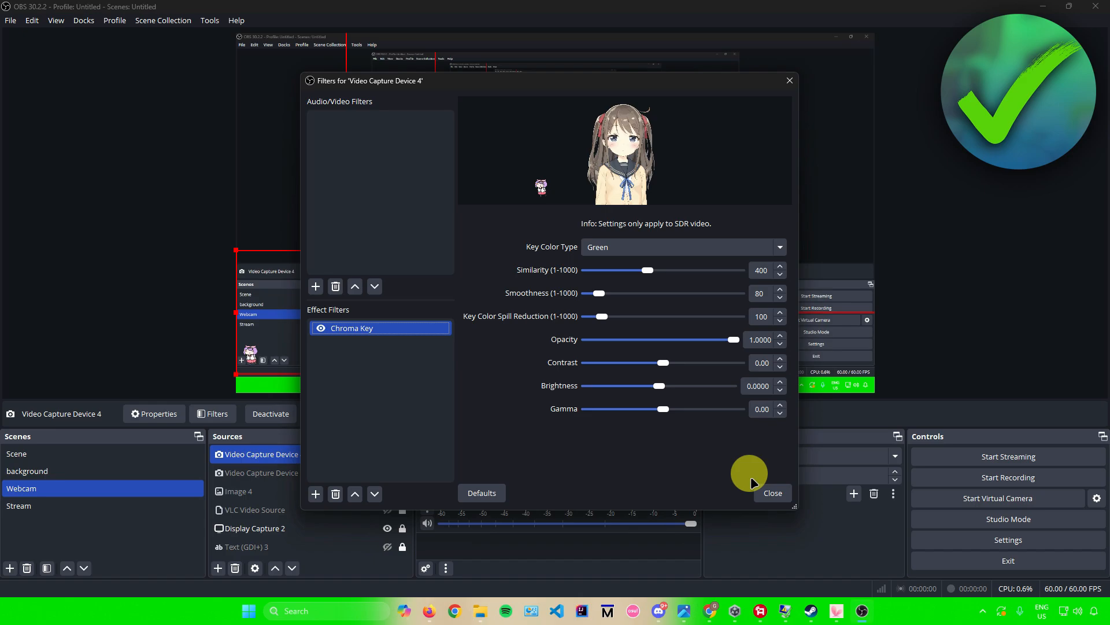
pyautogui.moveTo(773, 476)
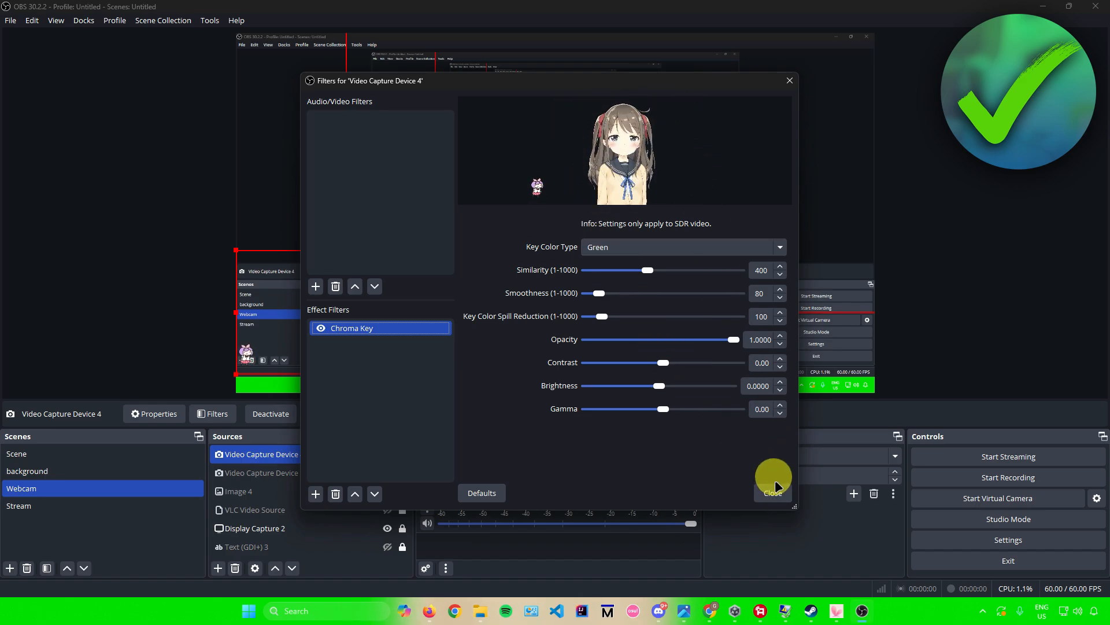
pyautogui.click(772, 492)
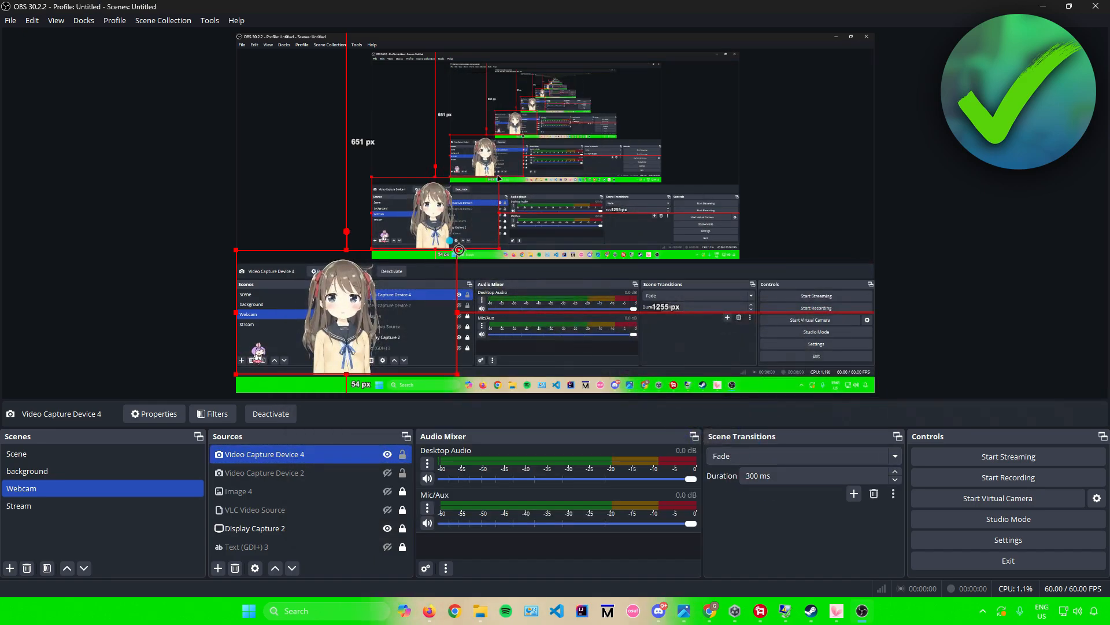